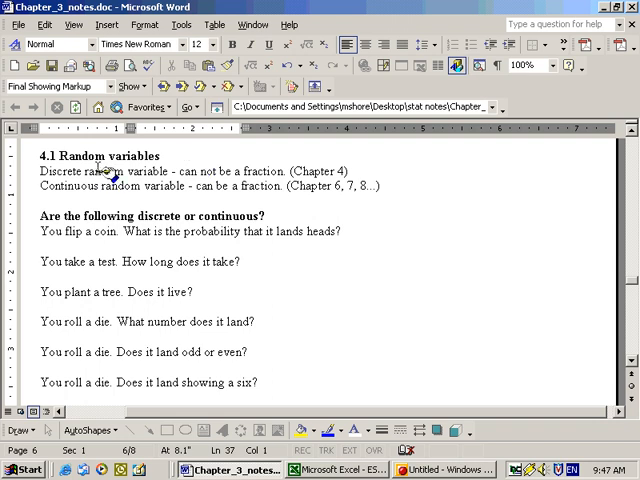
mouse_move(128, 196)
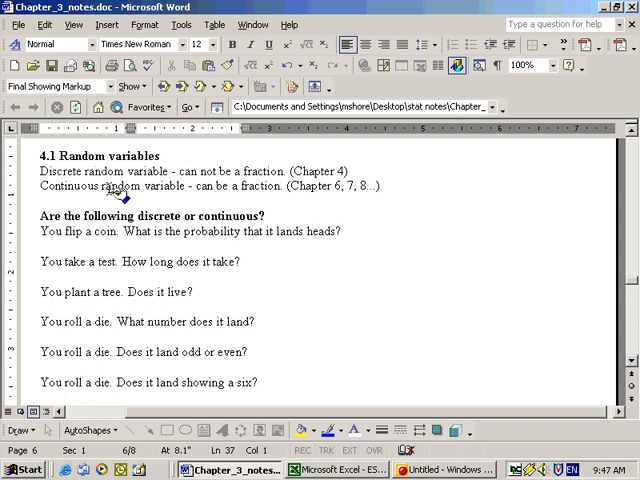
mouse_move(120, 196)
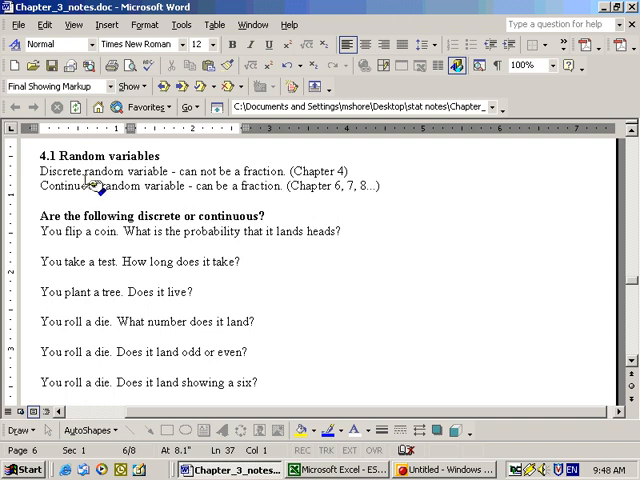
mouse_move(180, 178)
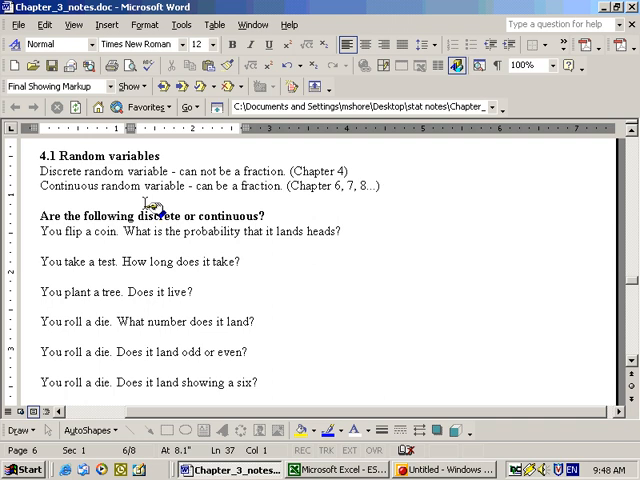
mouse_move(316, 204)
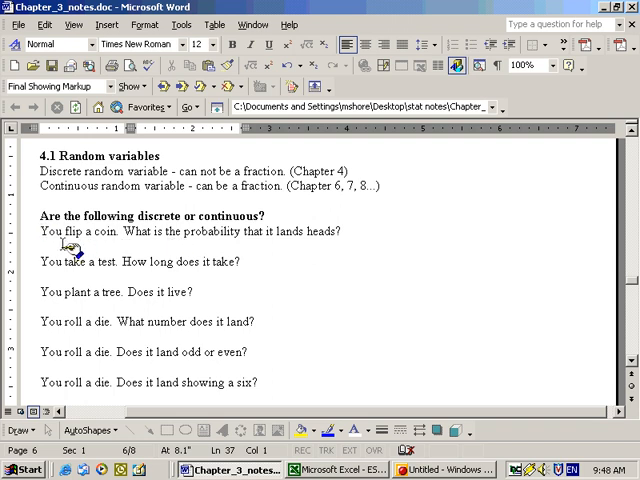
mouse_move(324, 252)
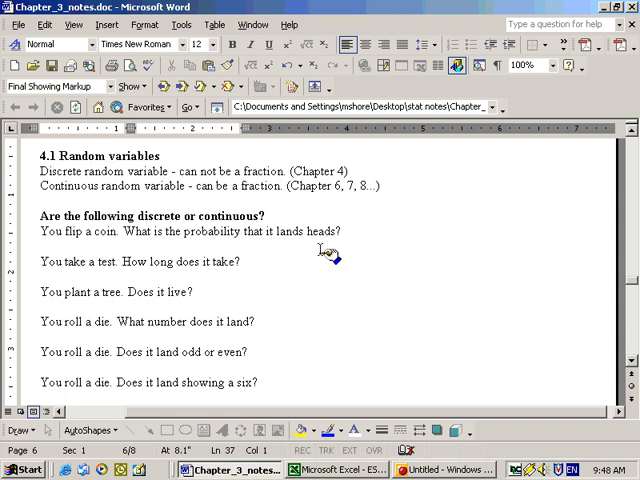
mouse_move(210, 240)
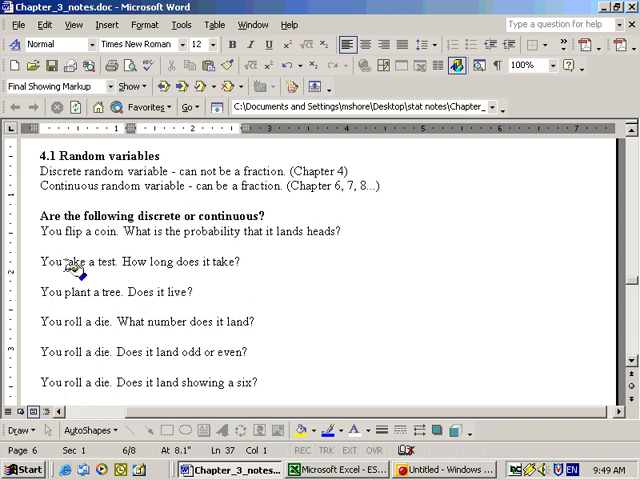
mouse_move(80, 272)
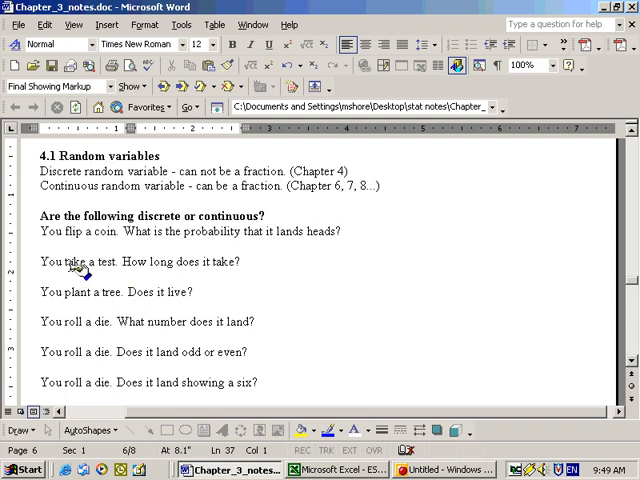
mouse_move(104, 292)
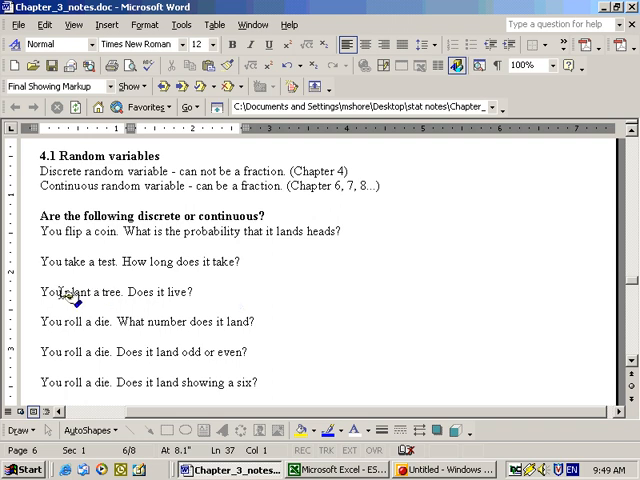
mouse_move(64, 322)
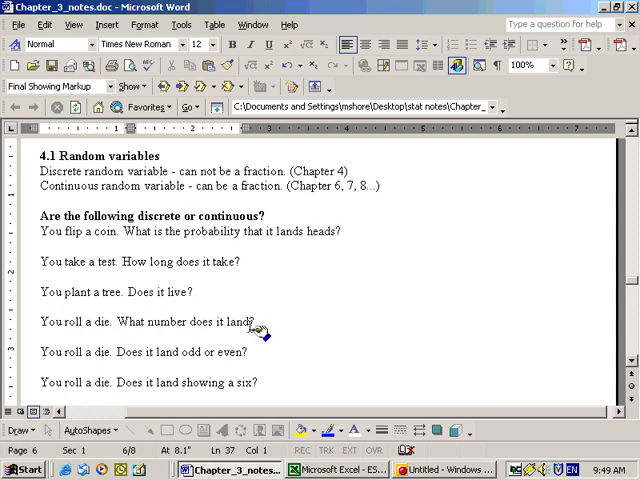
Place the cursor in the die question to change "land" to "show".
click(248, 322)
text(show)
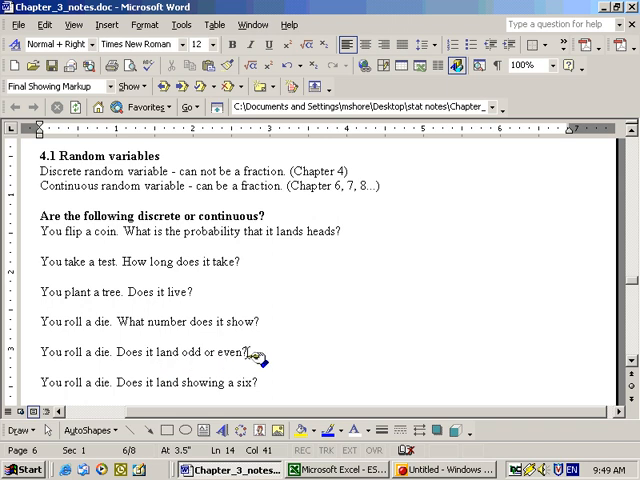
click(256, 322)
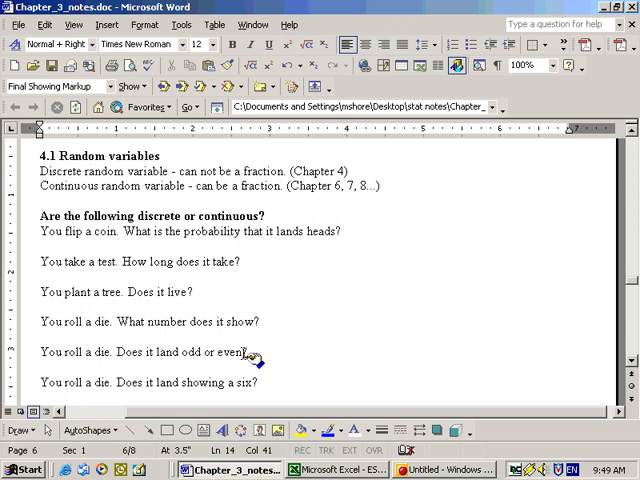
mouse_move(244, 388)
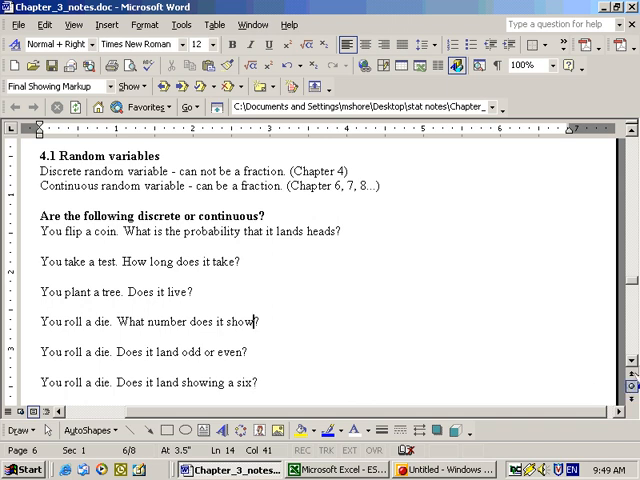
scroll(down, 3)
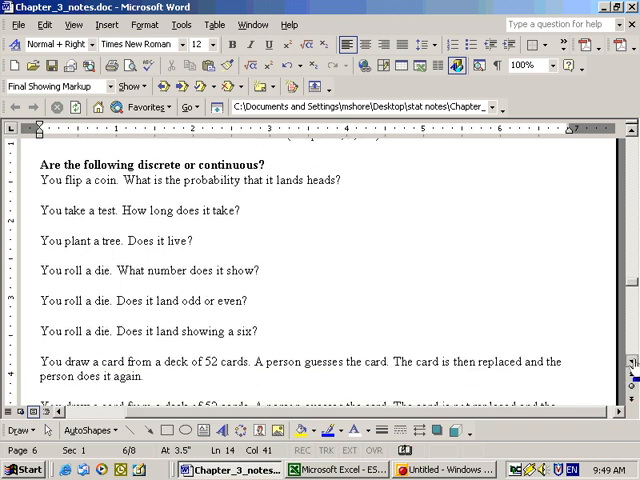
scroll(down, 3)
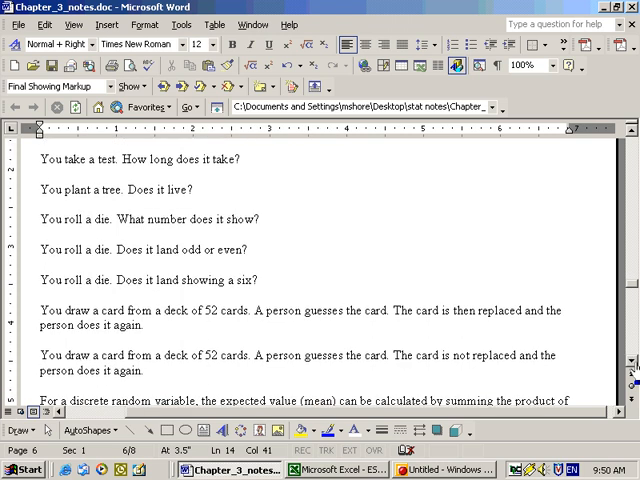
click(256, 220)
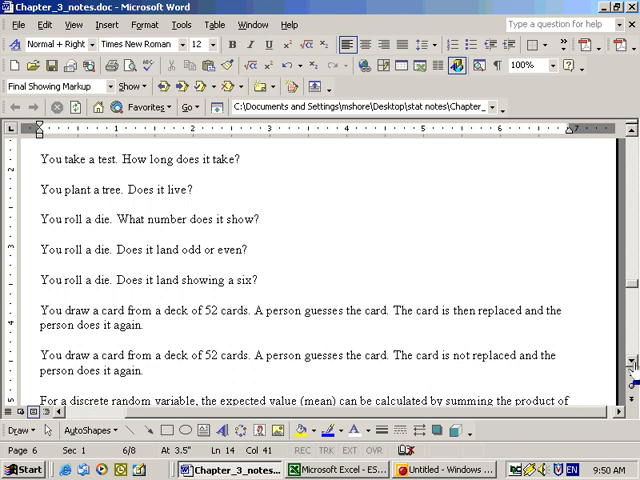
click(256, 220)
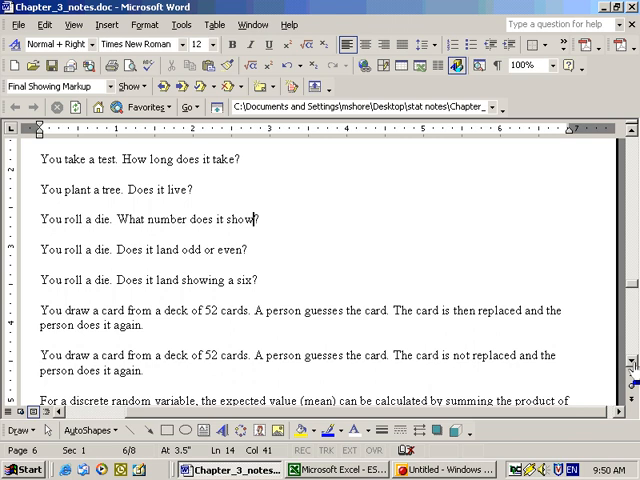
scroll(down, 3)
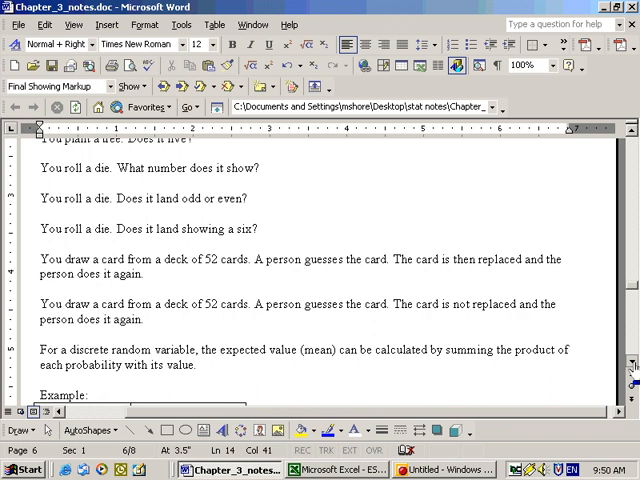
scroll(down, 3)
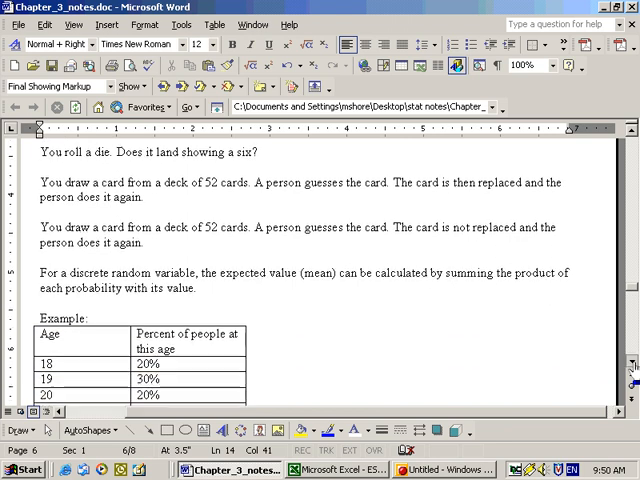
scroll(down, 3)
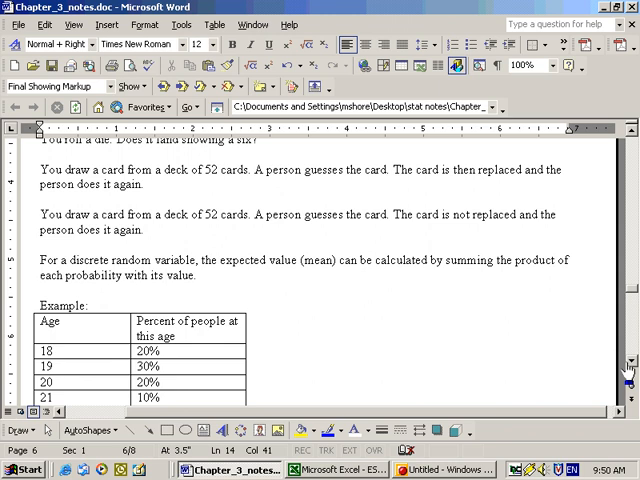
scroll(down, 3)
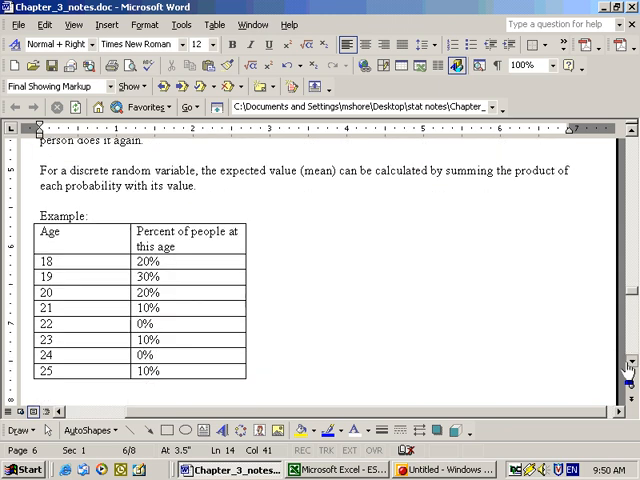
scroll(down, 3)
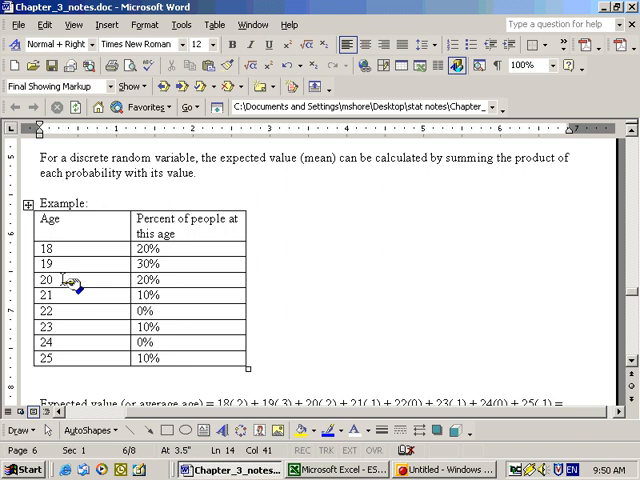
mouse_move(90, 352)
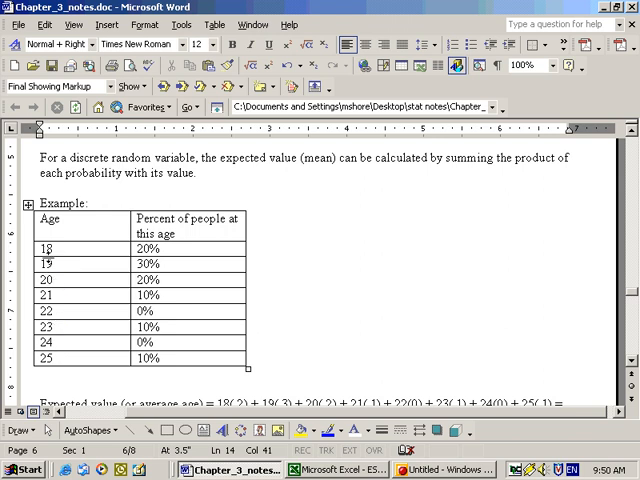
mouse_move(56, 258)
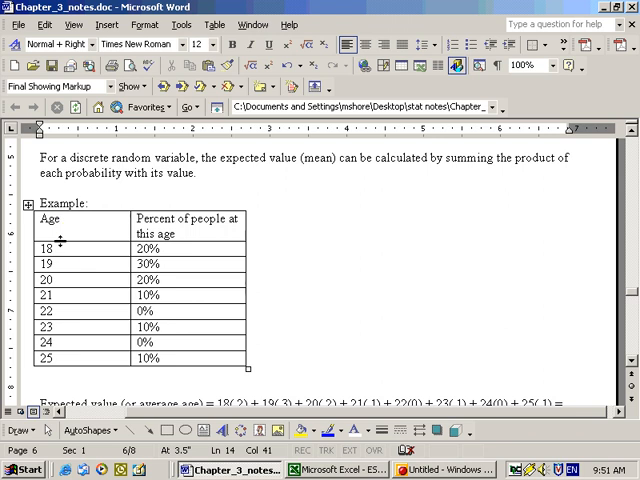
mouse_move(78, 378)
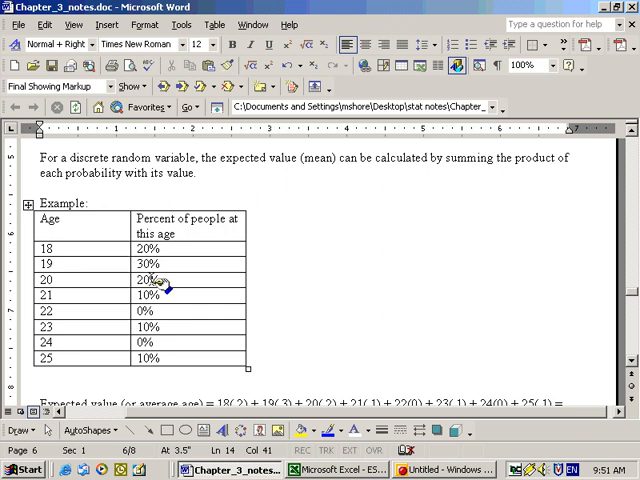
mouse_move(232, 322)
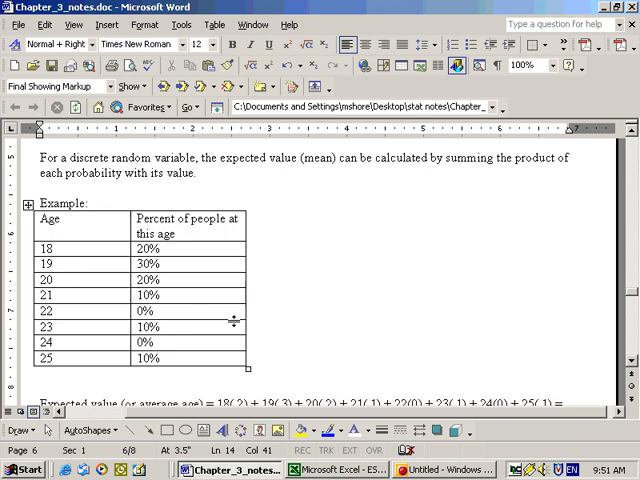
scroll(down, 3)
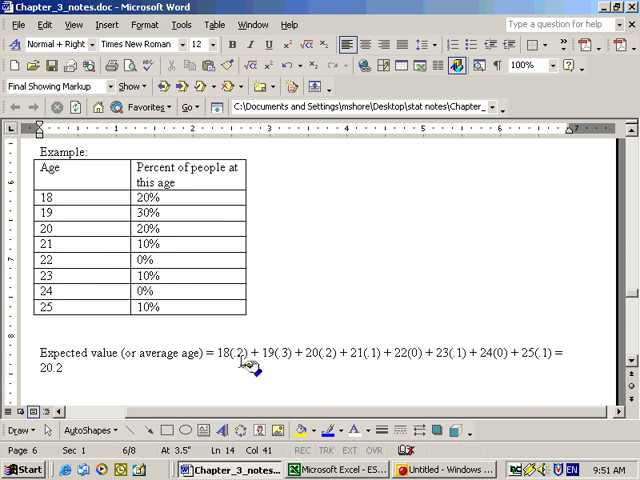
mouse_move(298, 372)
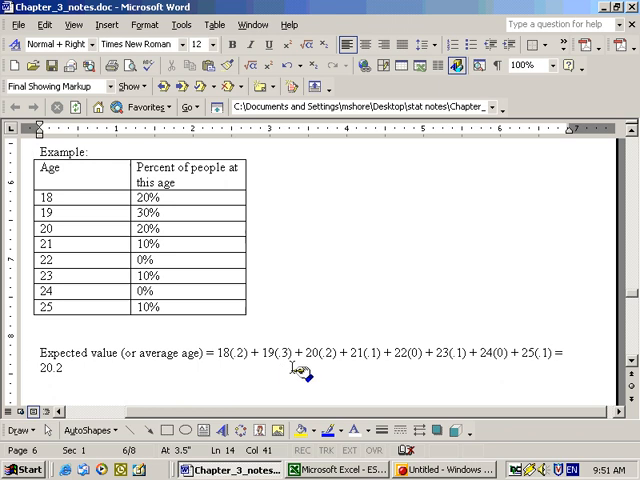
mouse_move(112, 382)
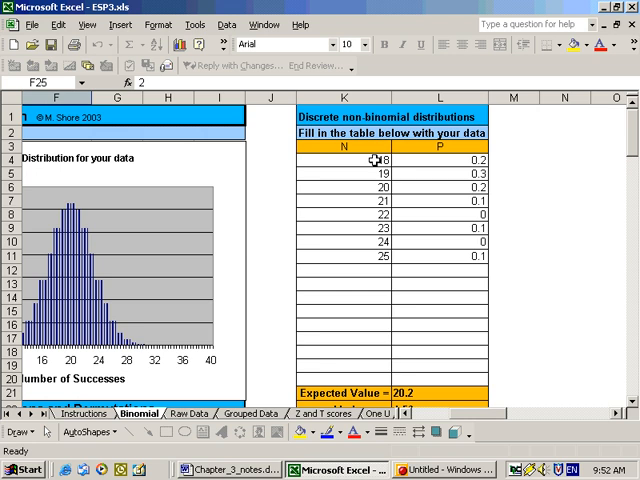
mouse_move(364, 252)
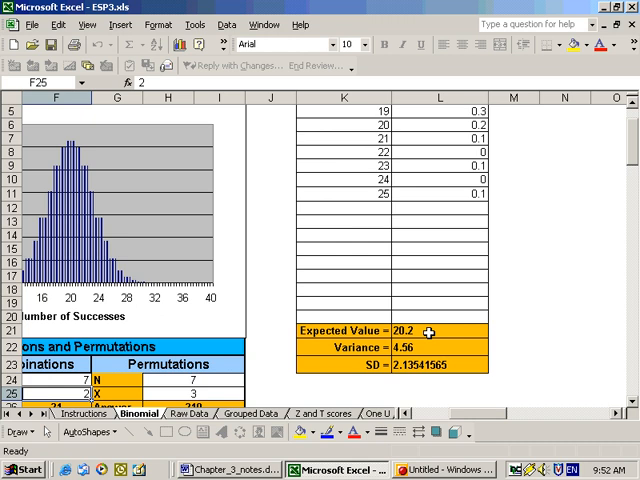
mouse_move(428, 376)
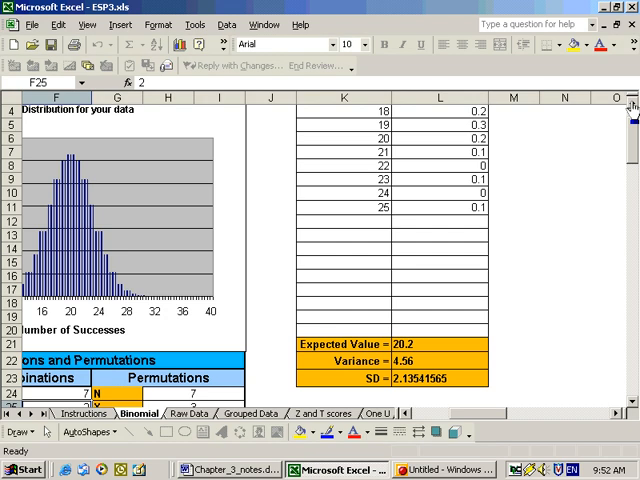
Scroll the ESP sheet to the age distribution showing expected value 20.2 and variance 4.56.
scroll(up, 3)
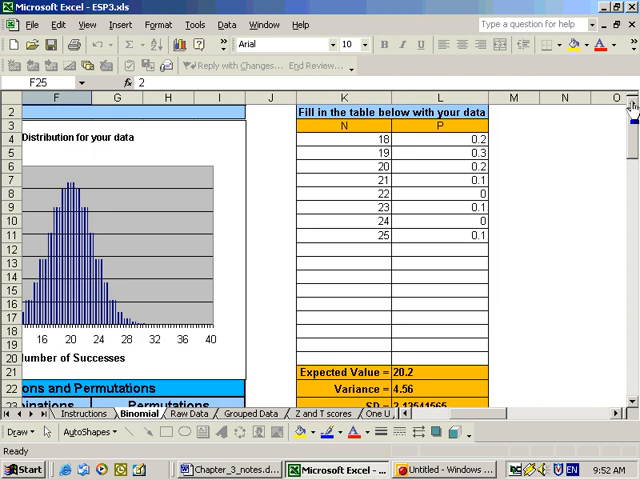